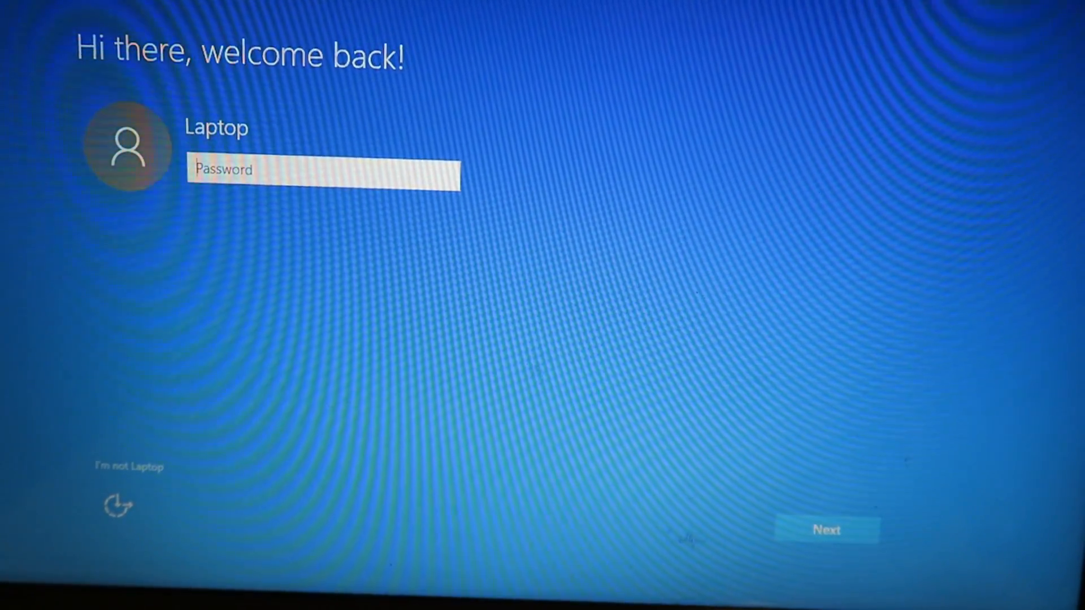
Step: Sign in with the account password and accept the express privacy settings
{"action": "type", "text": "password"}
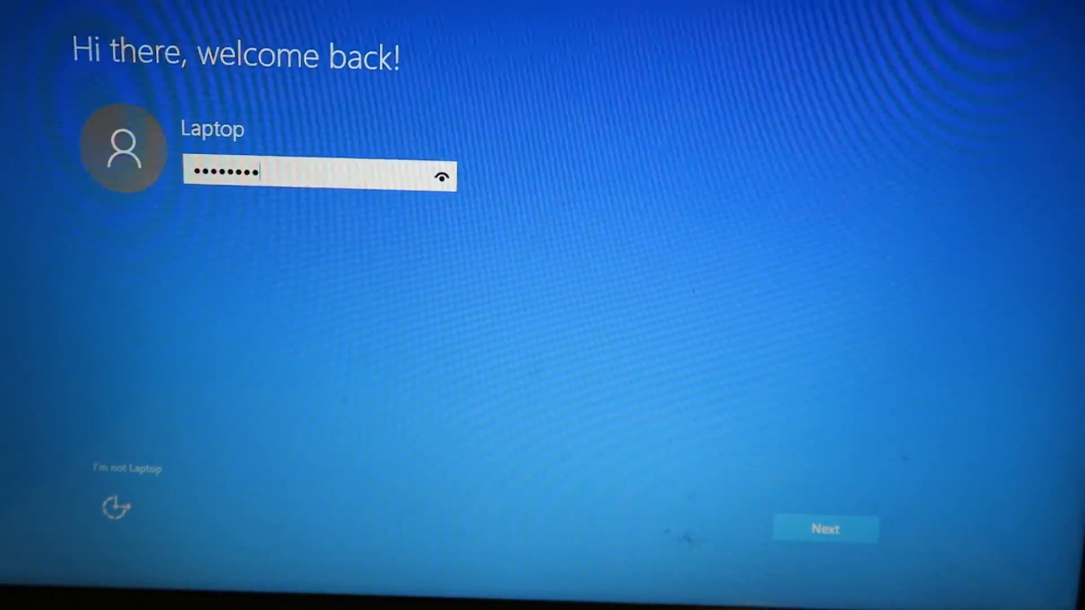
{"action": "left_click", "coordinate": [825, 529]}
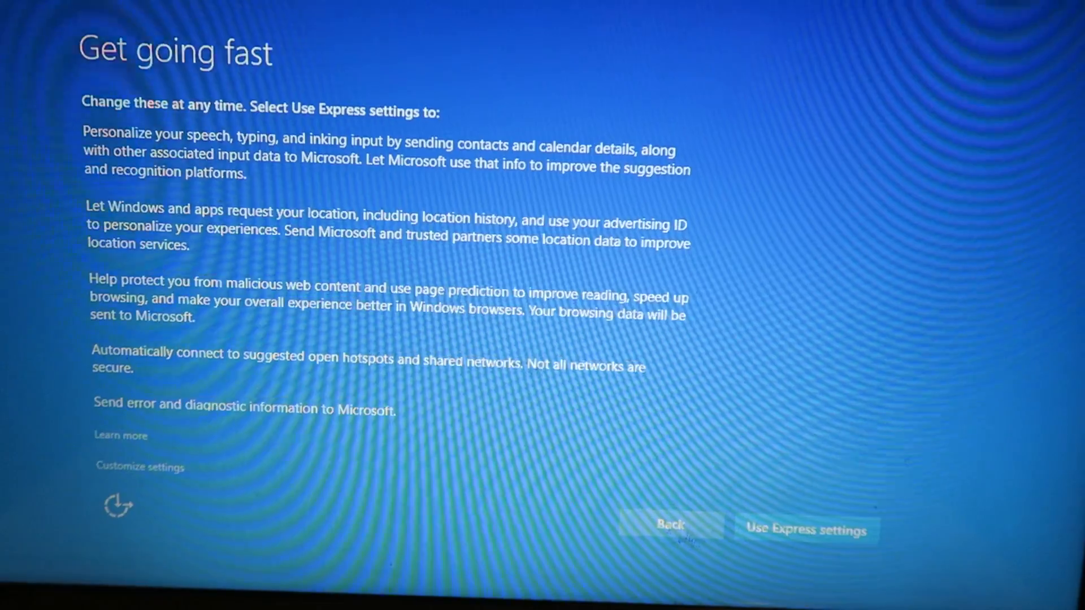
{"action": "mouse_move", "coordinate": [579, 200]}
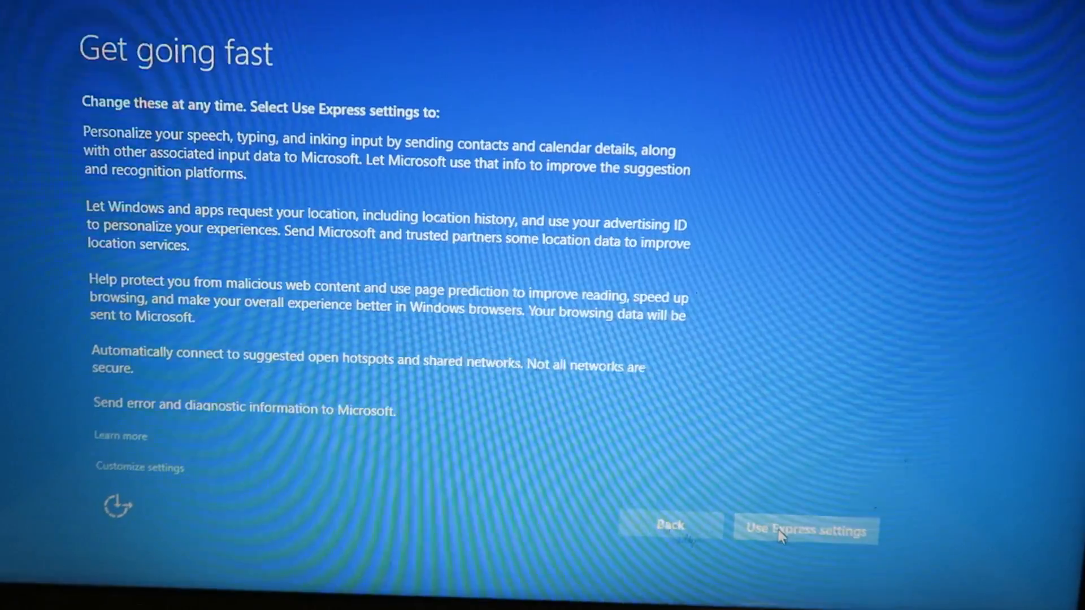
{"action": "left_click", "coordinate": [804, 529]}
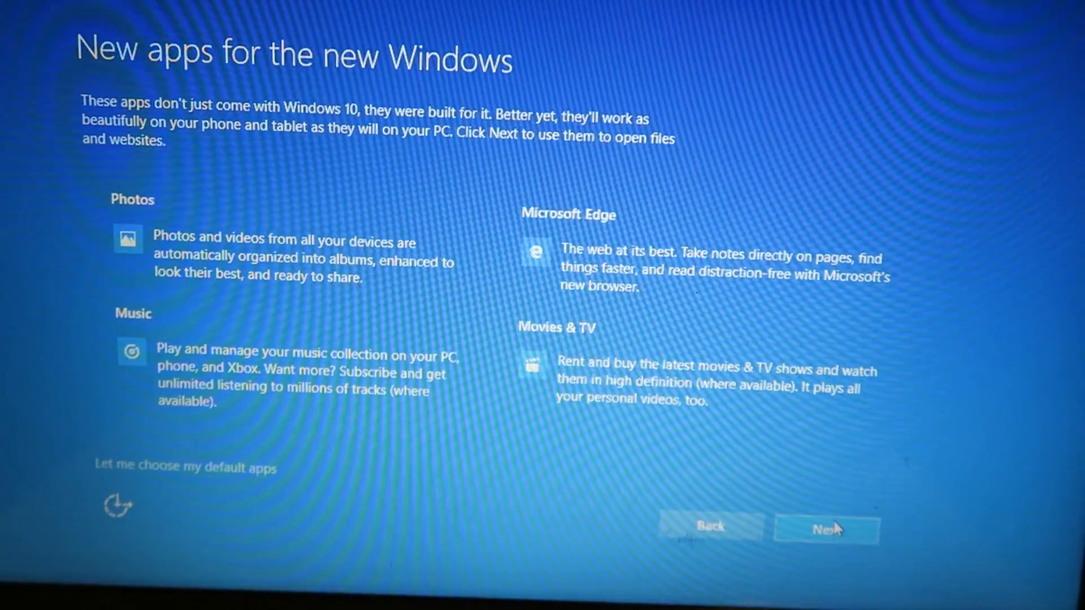
Step: Keep the recommended default apps, reach the desktop and bring up the Start menu
{"action": "left_click", "coordinate": [825, 529]}
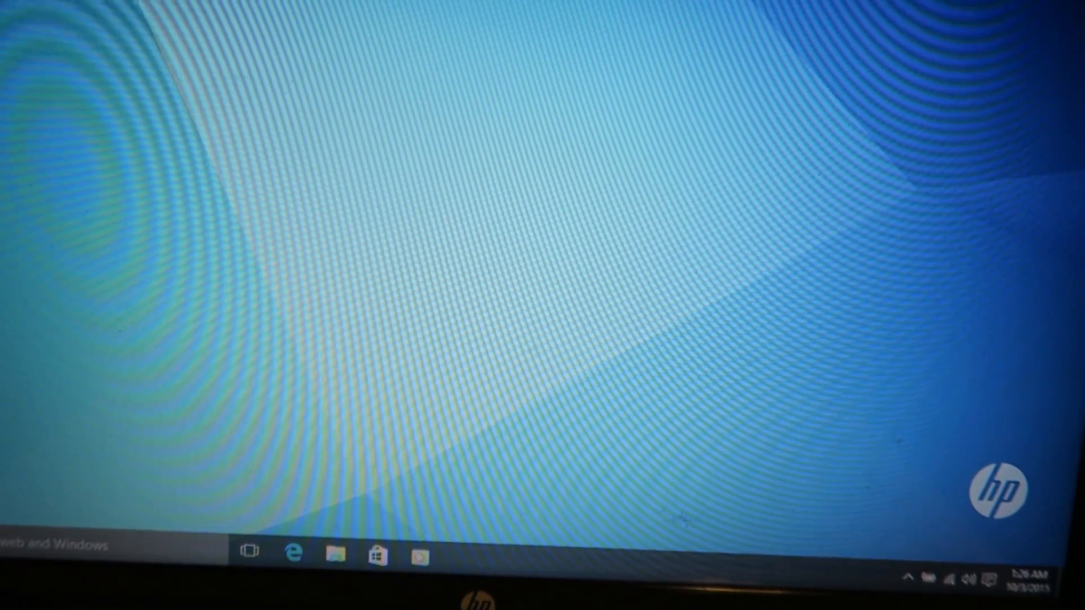
{"action": "left_click", "coordinate": [377, 554]}
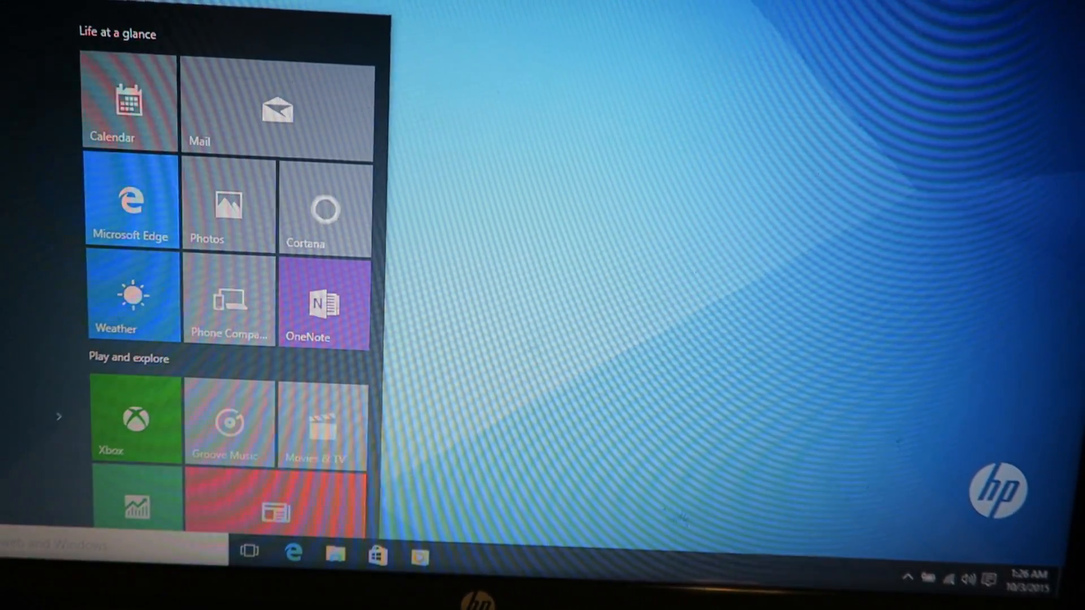